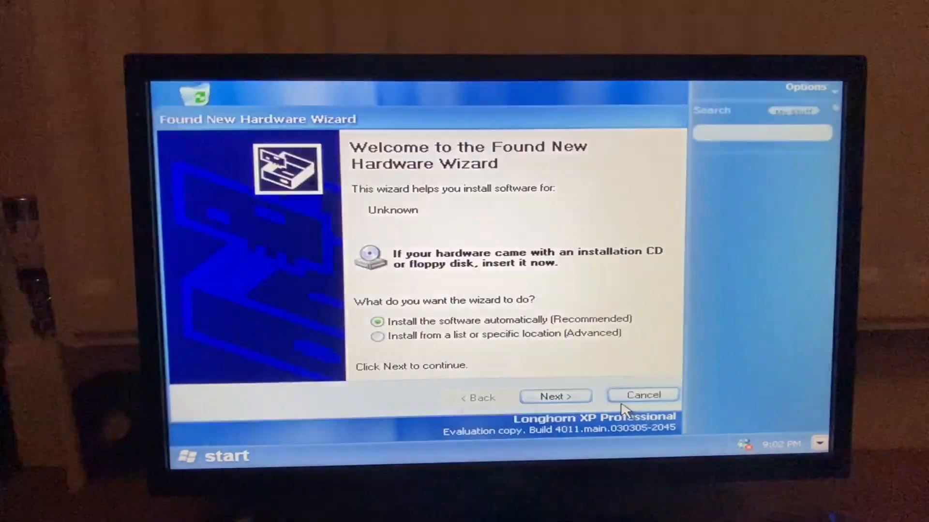
Step: Dismiss the Found New Hardware Wizard prompt
left_click(642, 395)
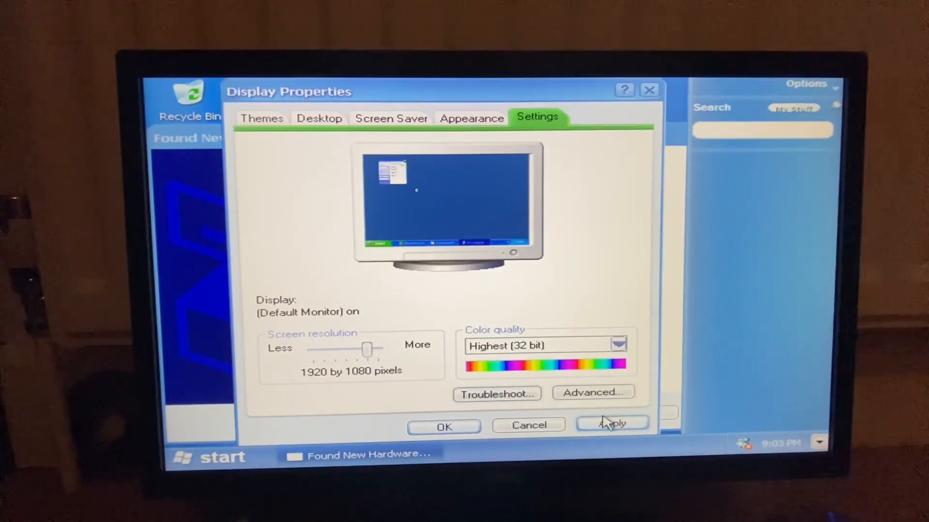
Step: Apply the 1920 by 1080 resolution so the desktop fills the monitor
left_click(612, 424)
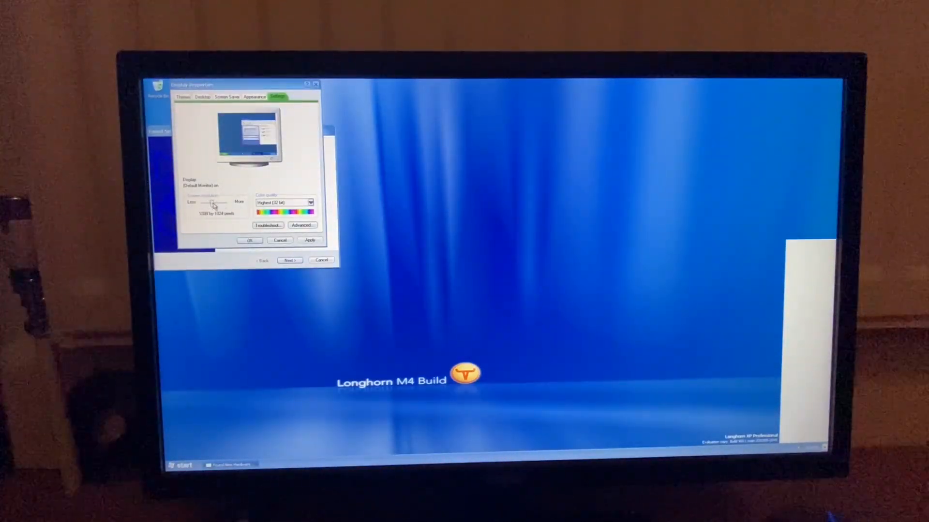
left_click(183, 97)
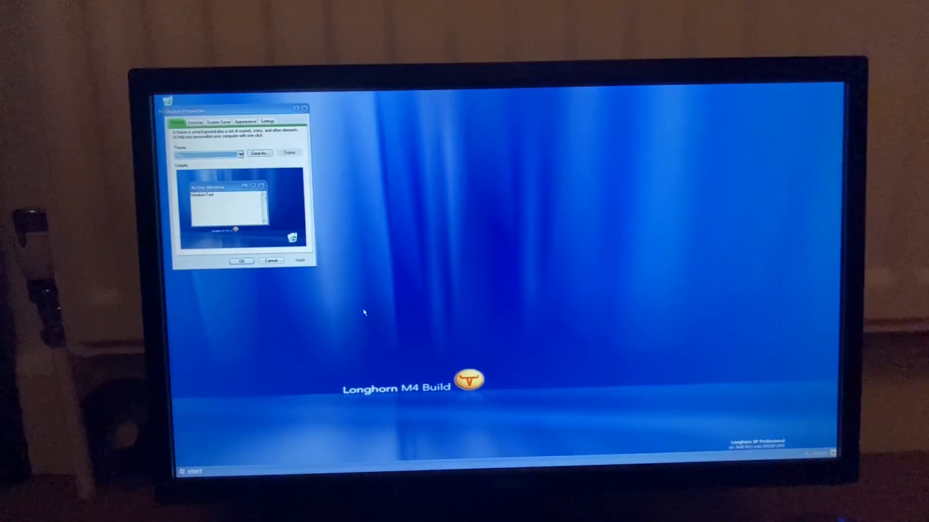
Step: Keep Plex selected in the Theme list and bring up the Start menu to restart
left_click(238, 153)
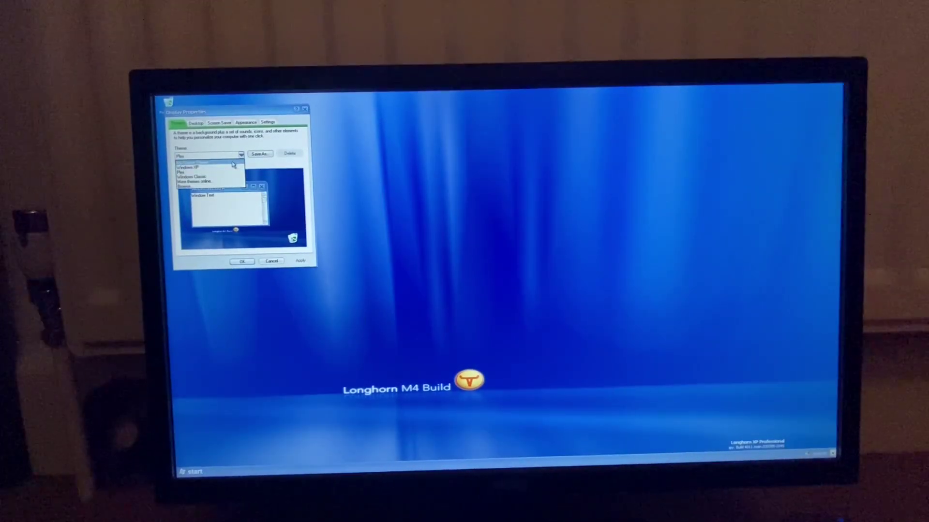
left_click(205, 165)
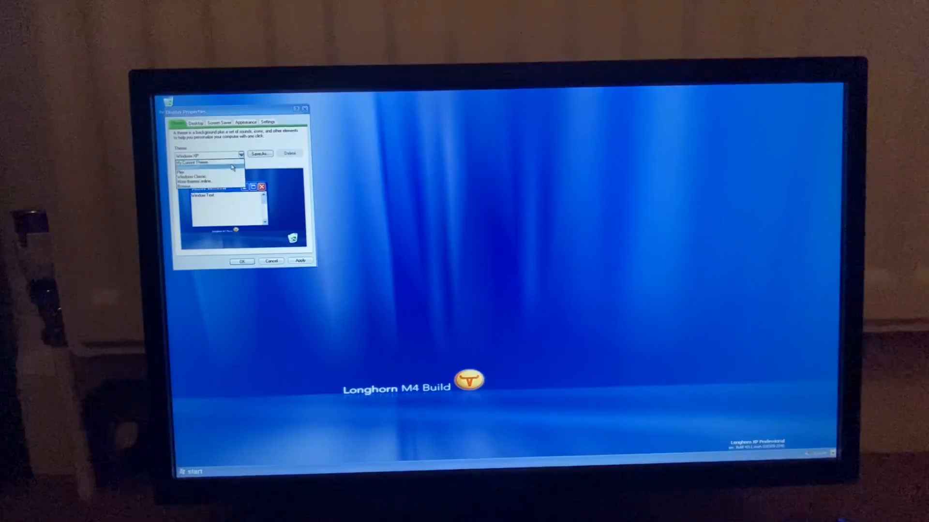
left_click(189, 172)
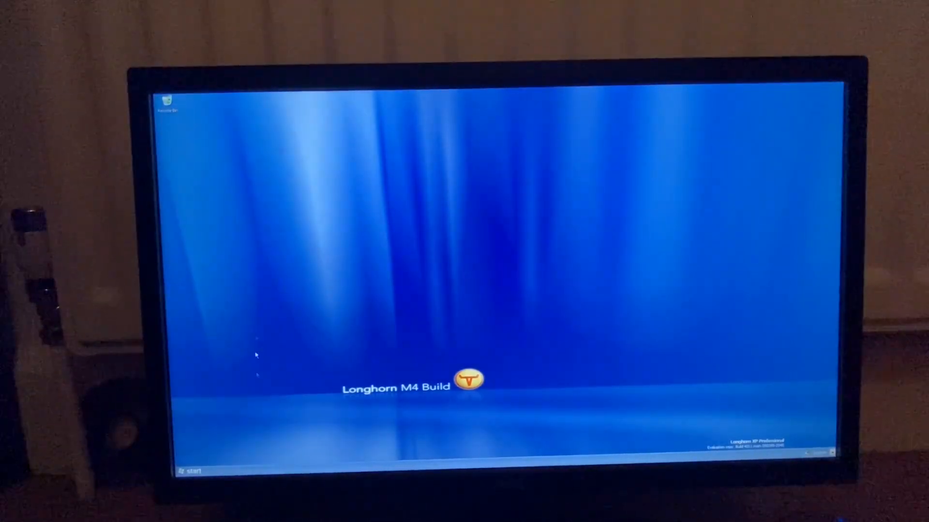
left_click(190, 470)
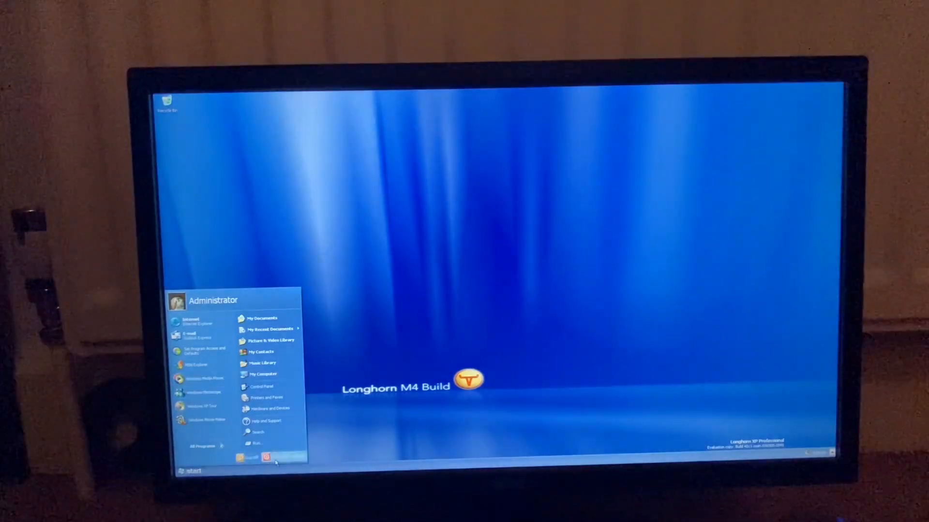